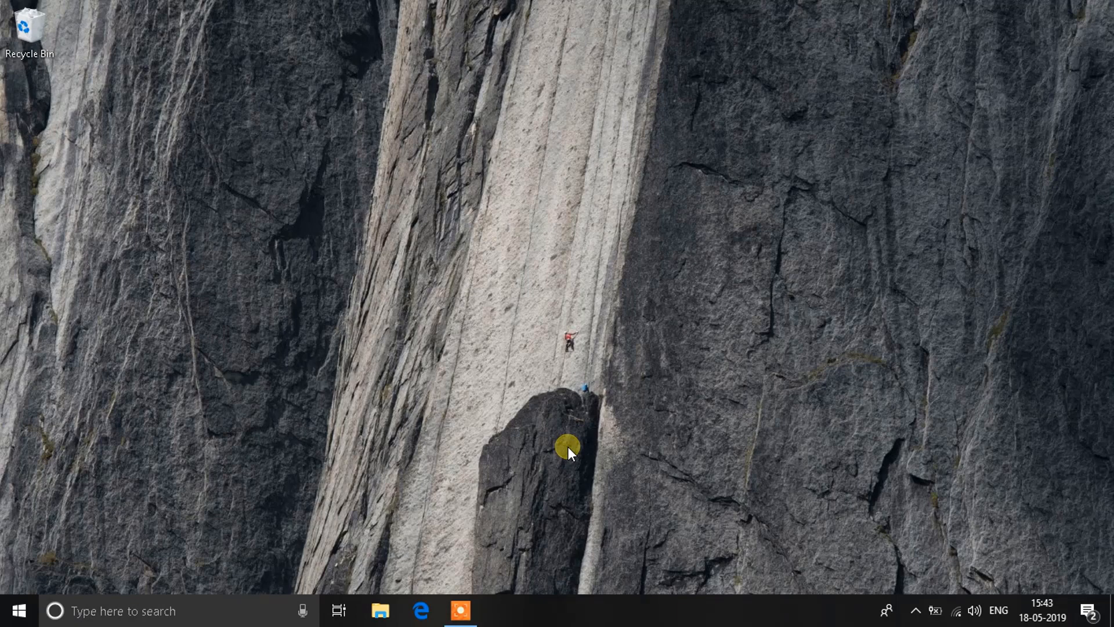
mouse_move(432, 343)
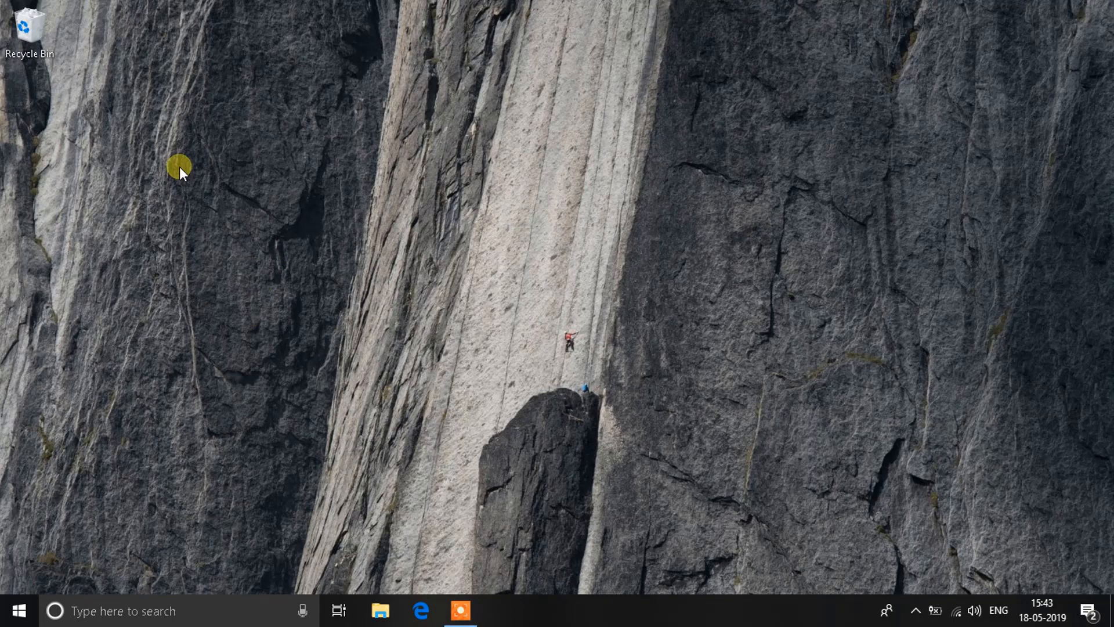
mouse_move(404, 255)
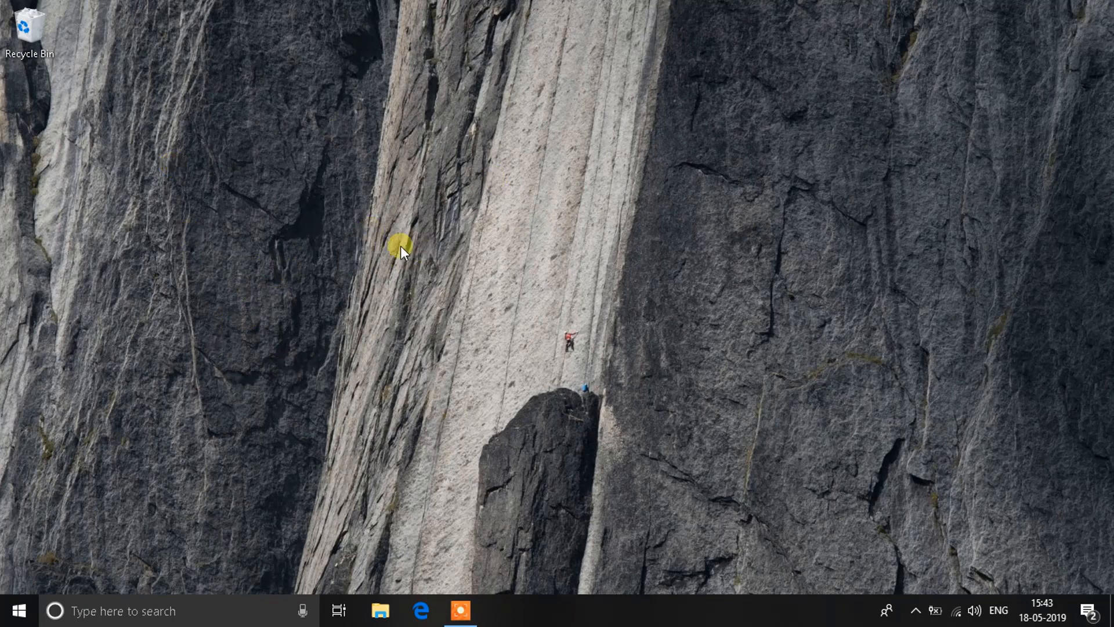
mouse_move(501, 304)
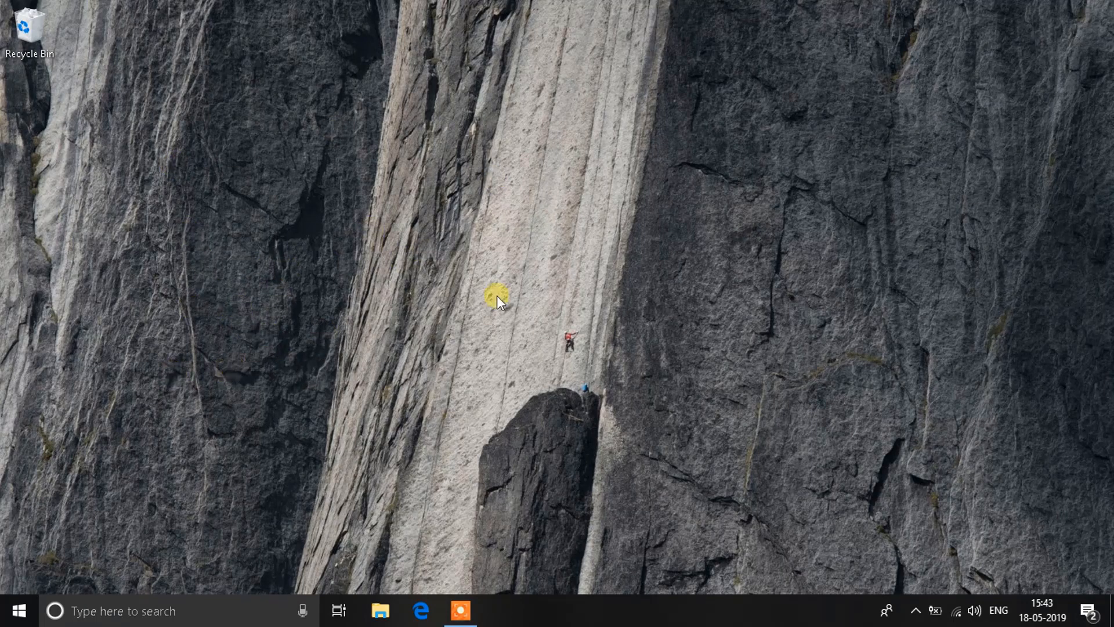
mouse_move(430, 388)
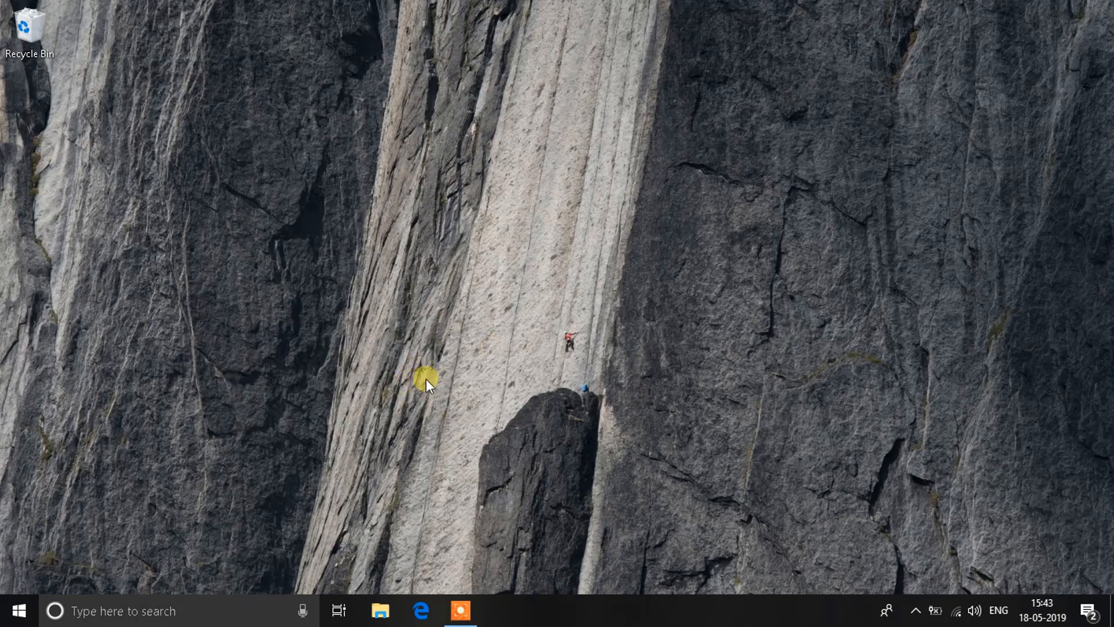
mouse_move(504, 434)
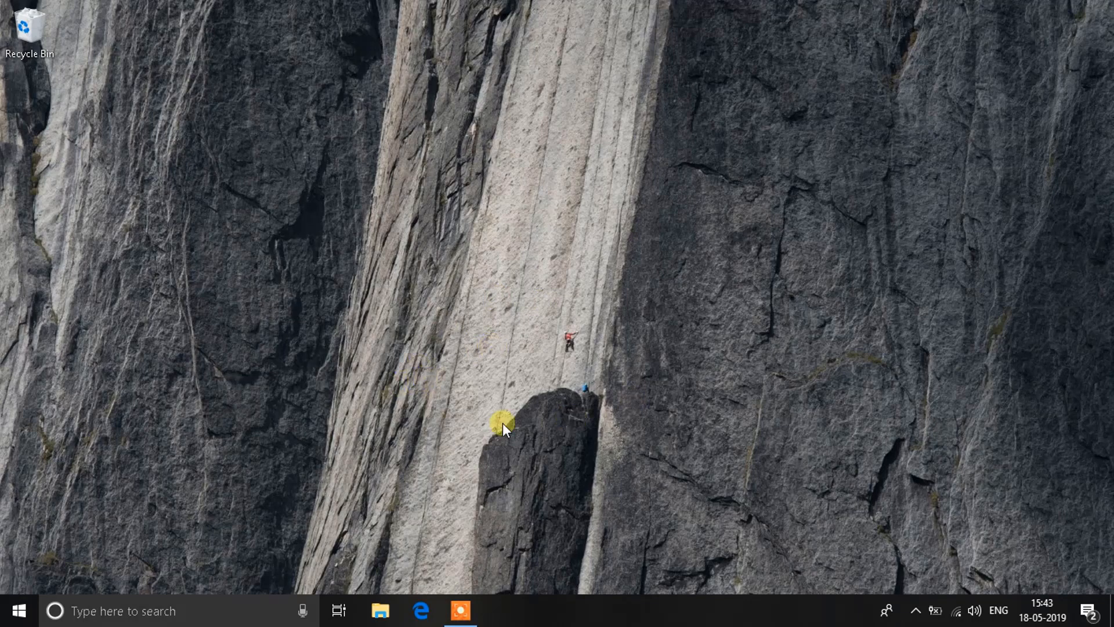
mouse_move(482, 431)
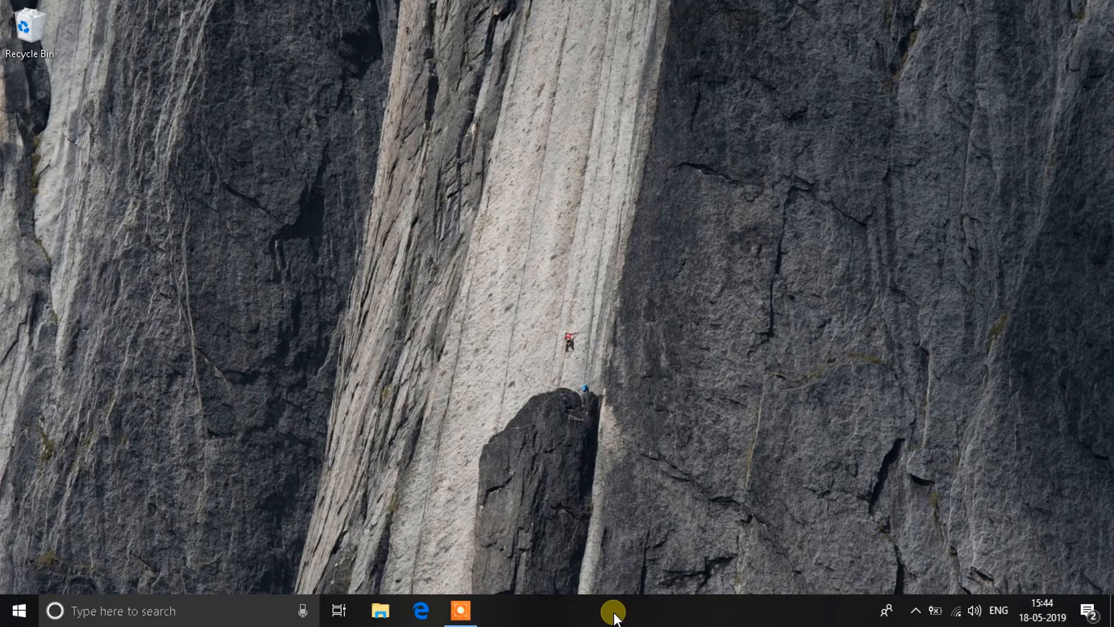
Open Task Manager from the taskbar and review the Icecream Screen Recorder, Chrome and security notification startup entries.
right_click(613, 611)
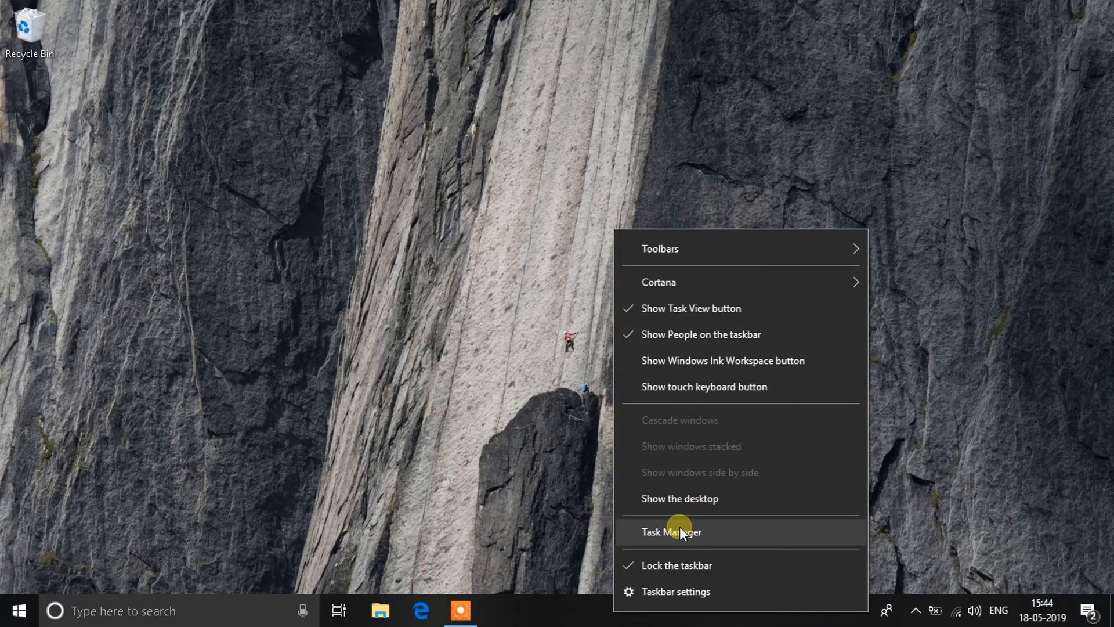
click(672, 532)
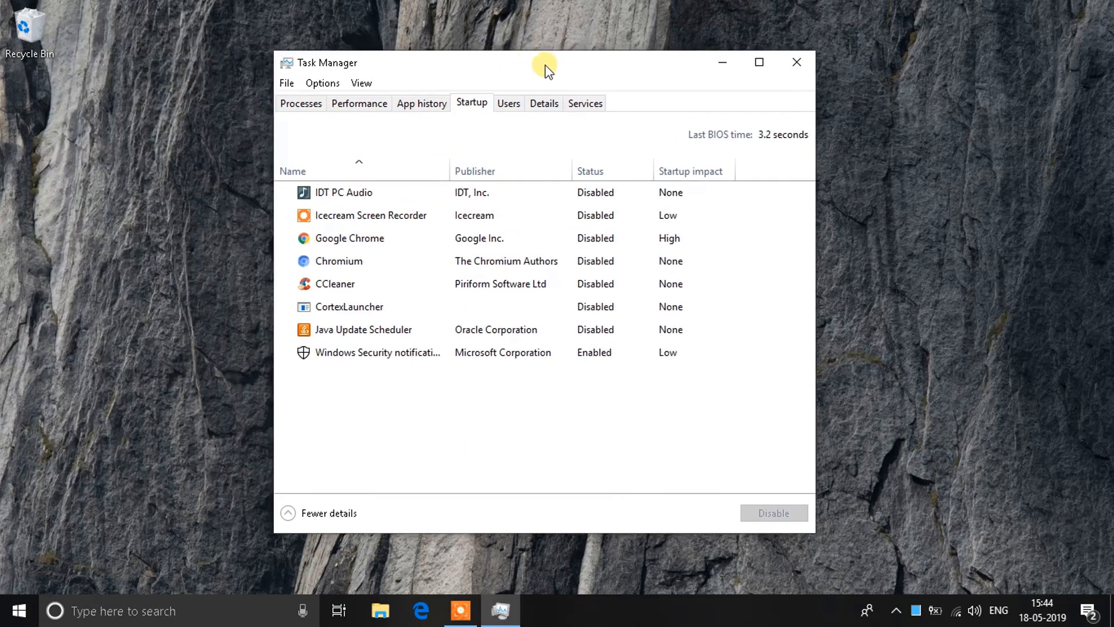
click(365, 329)
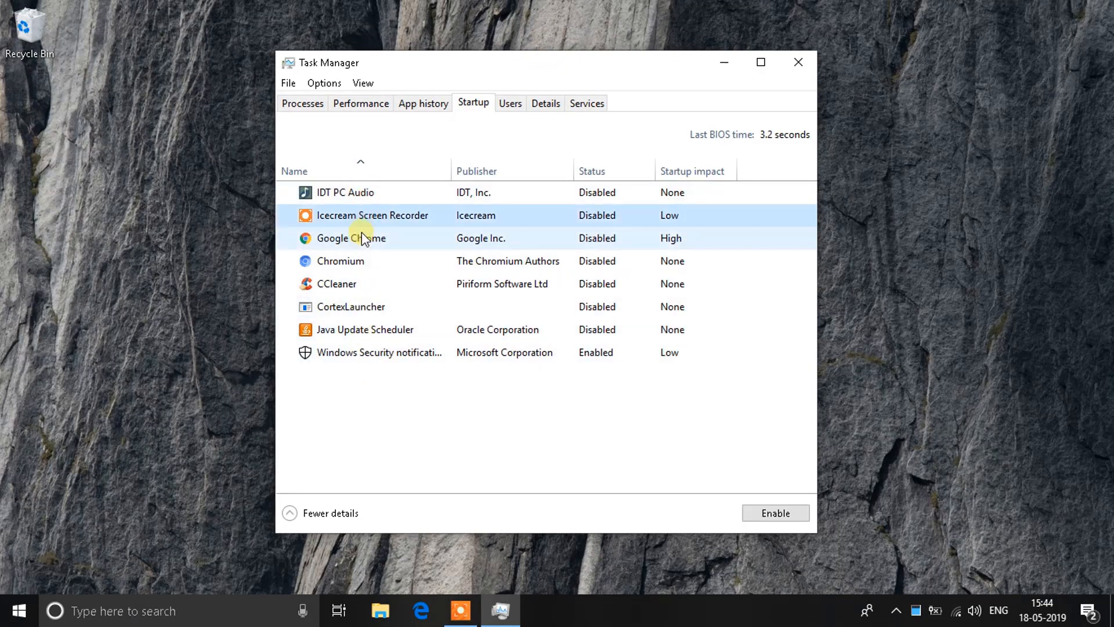
click(341, 262)
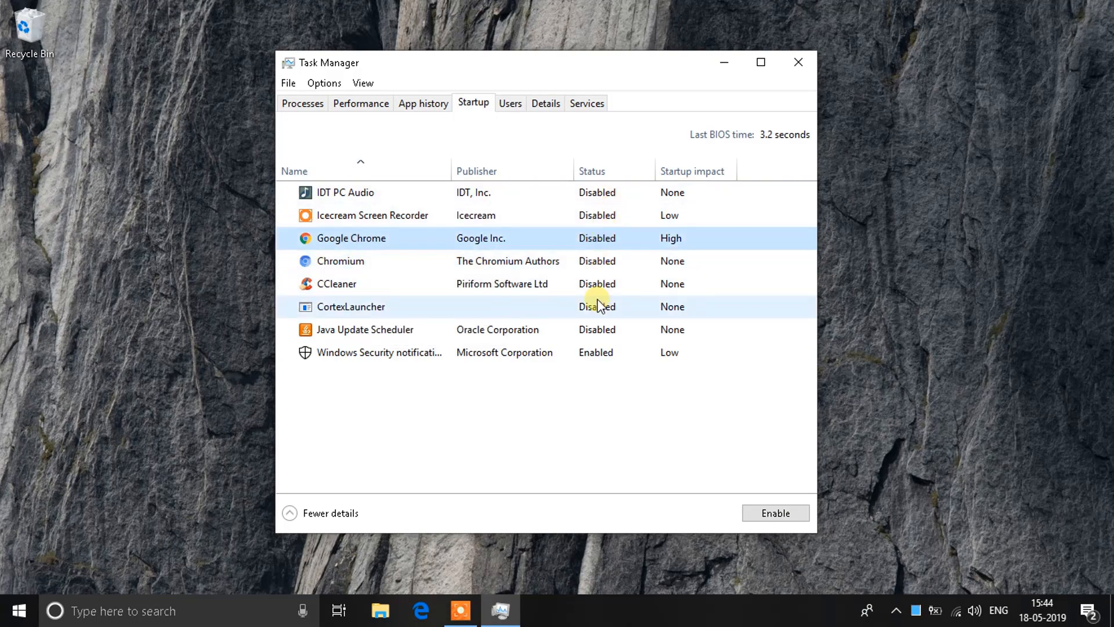
click(412, 353)
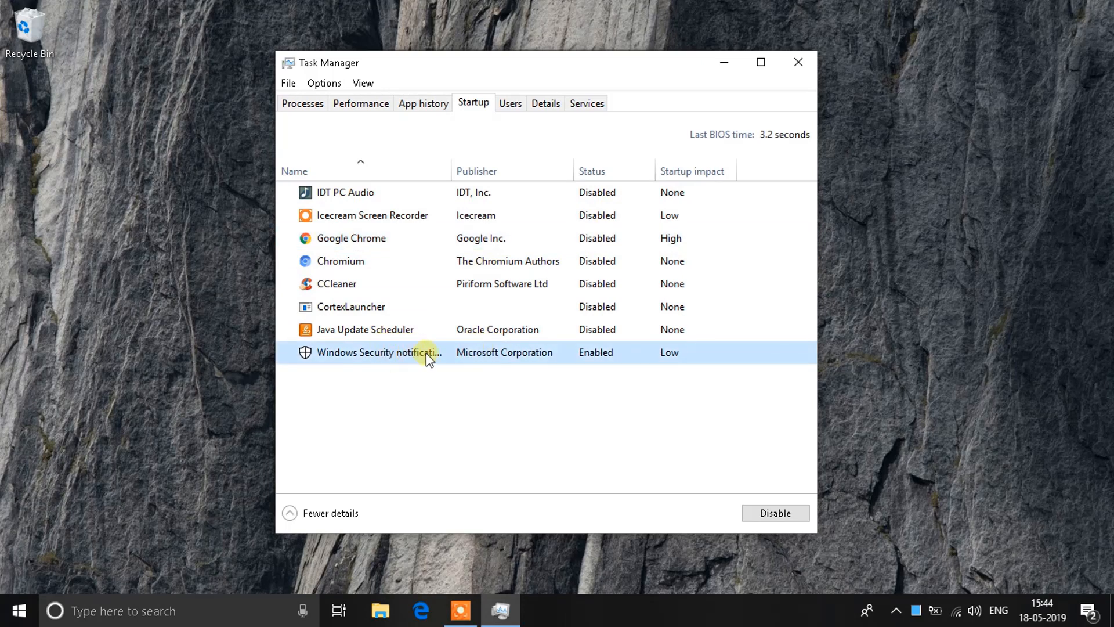
mouse_move(348, 353)
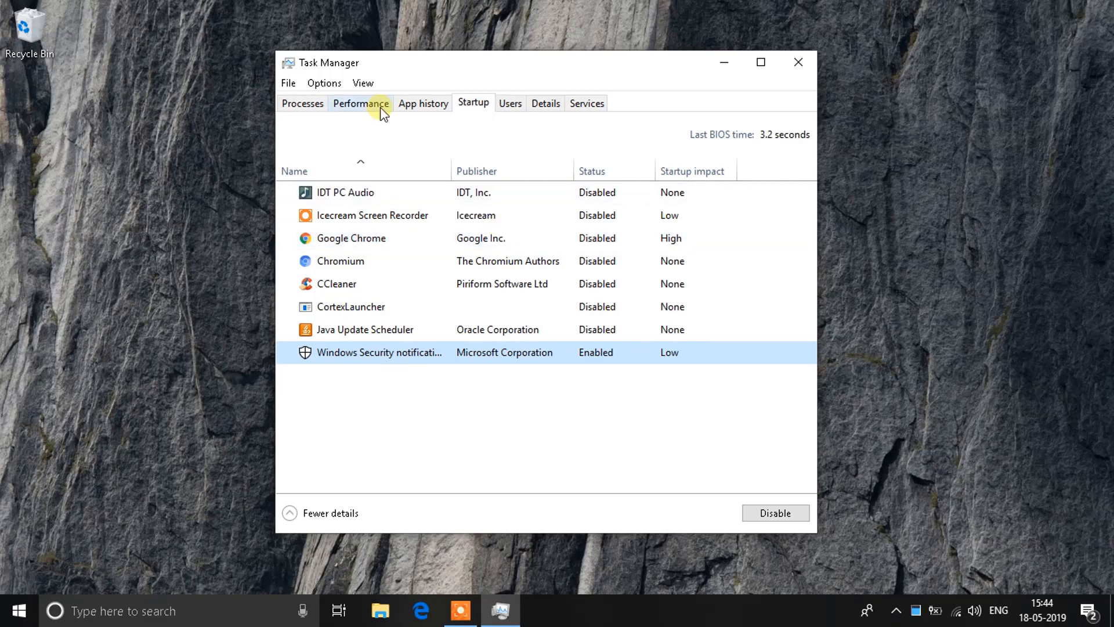
Find the Windows Explorer process in the Processes list.
click(302, 103)
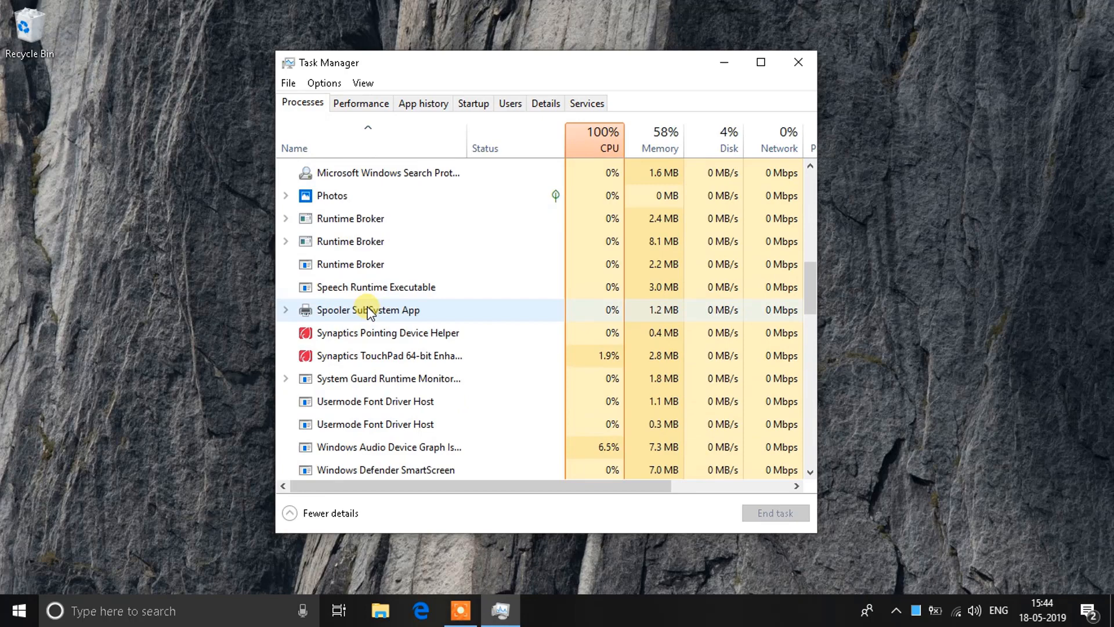
scroll(down, 3)
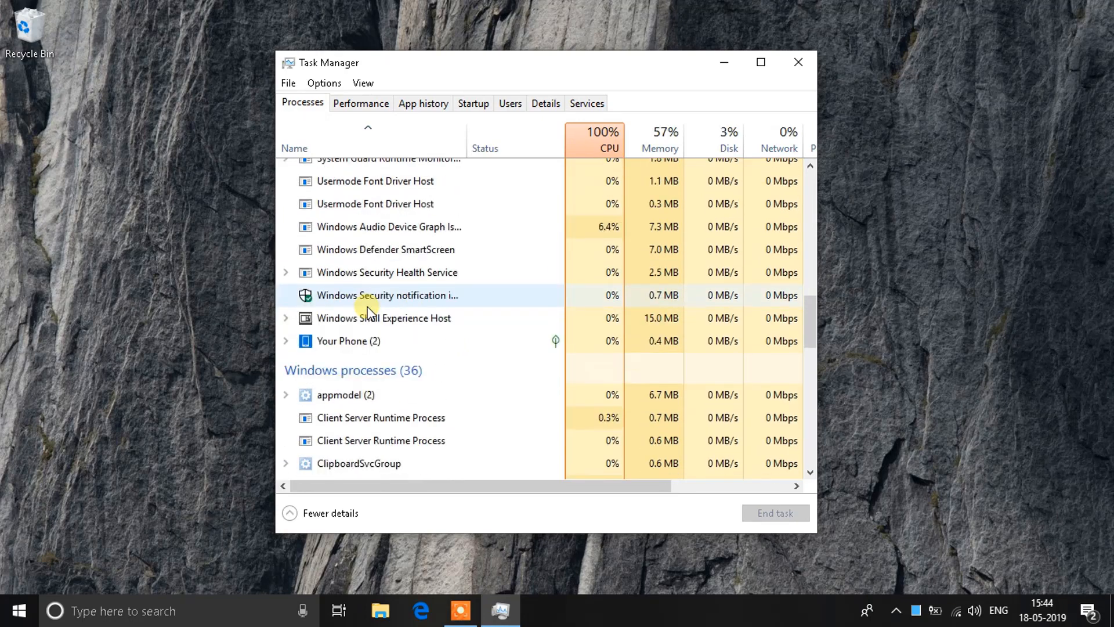
scroll(down, 3)
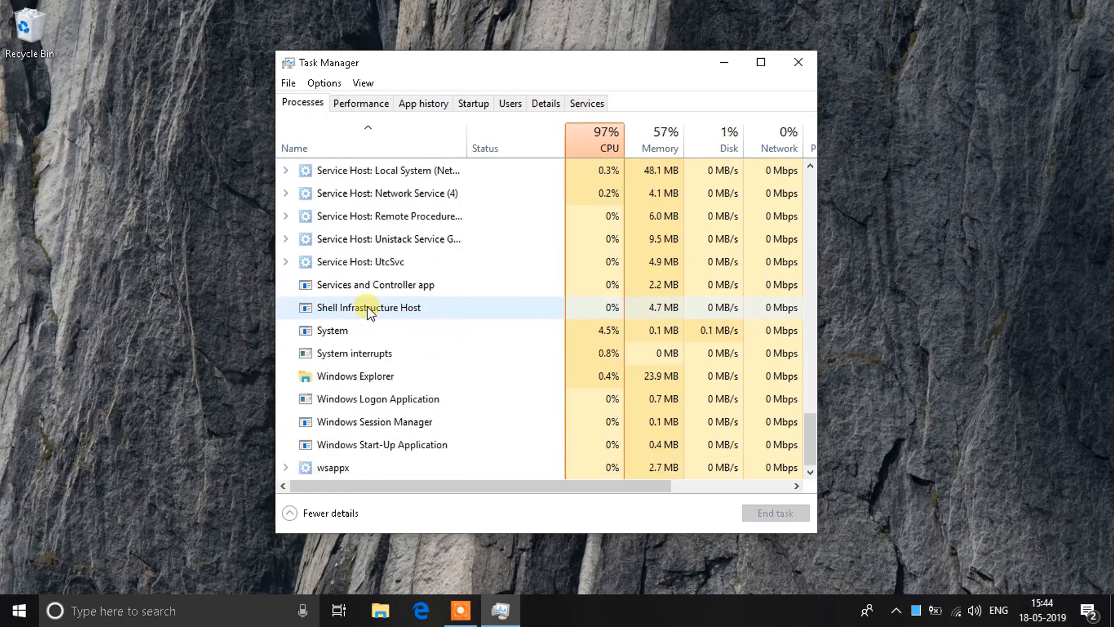
click(349, 376)
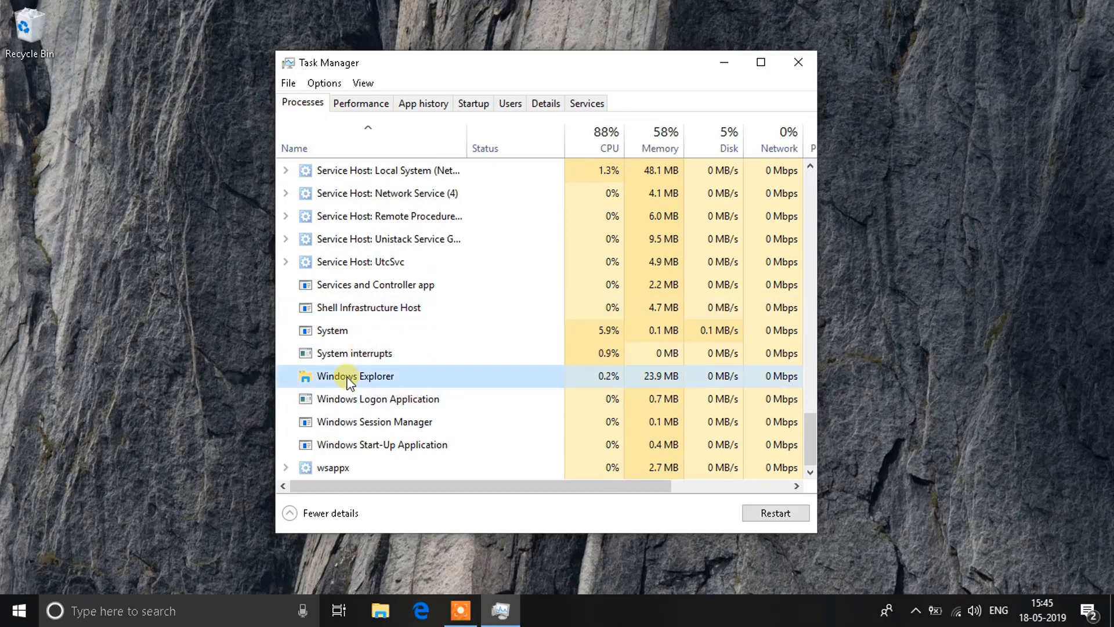
Restart Windows Explorer and close Task Manager.
right_click(350, 376)
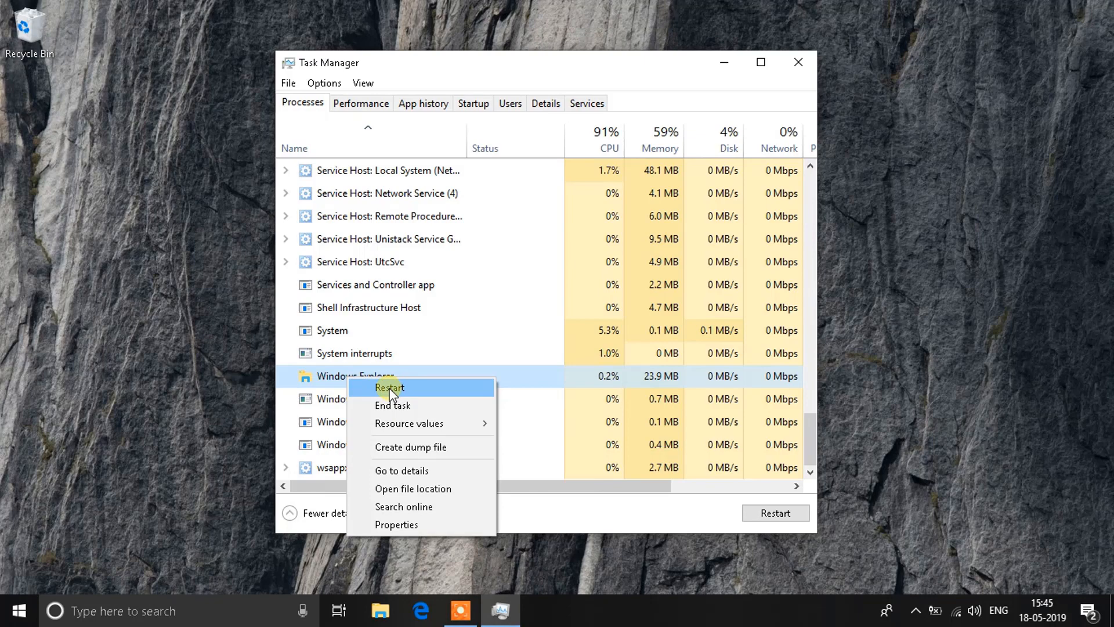
click(389, 388)
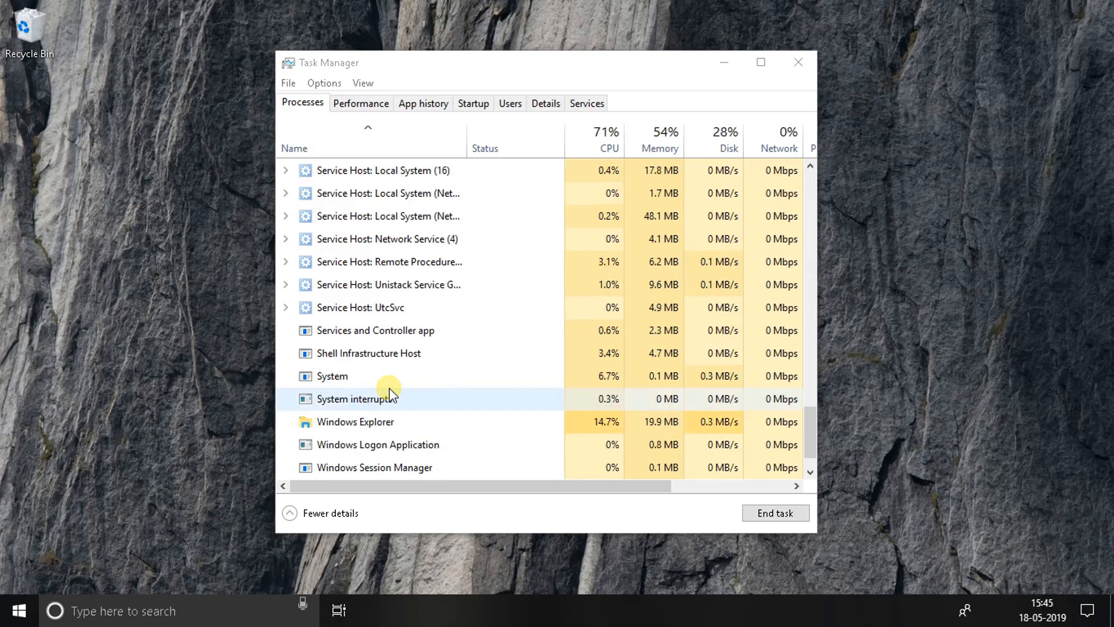
click(795, 62)
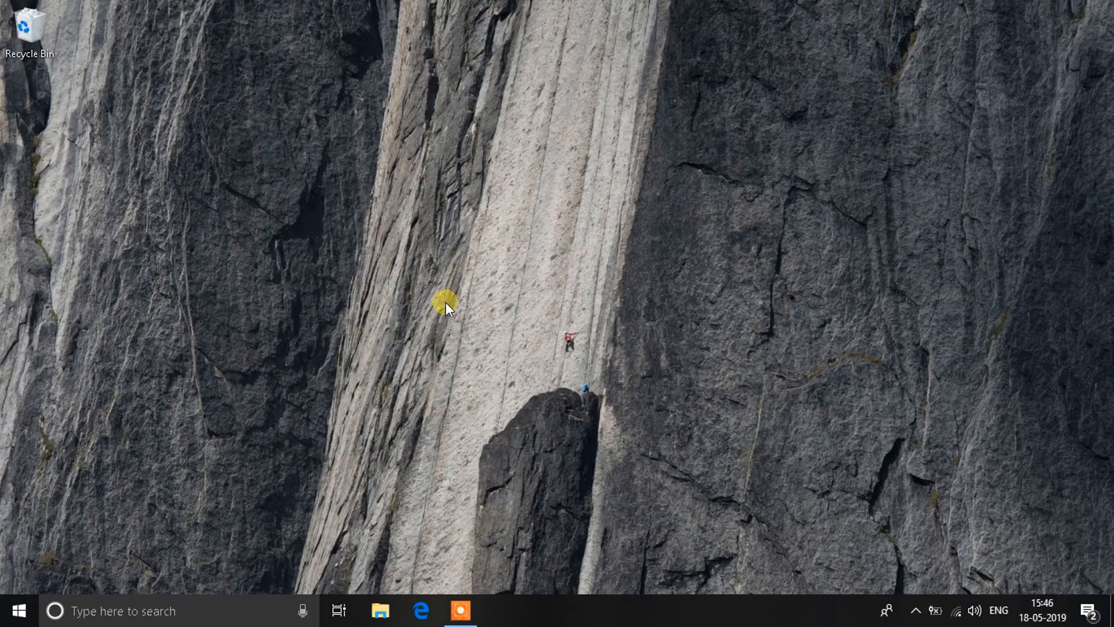
mouse_move(415, 315)
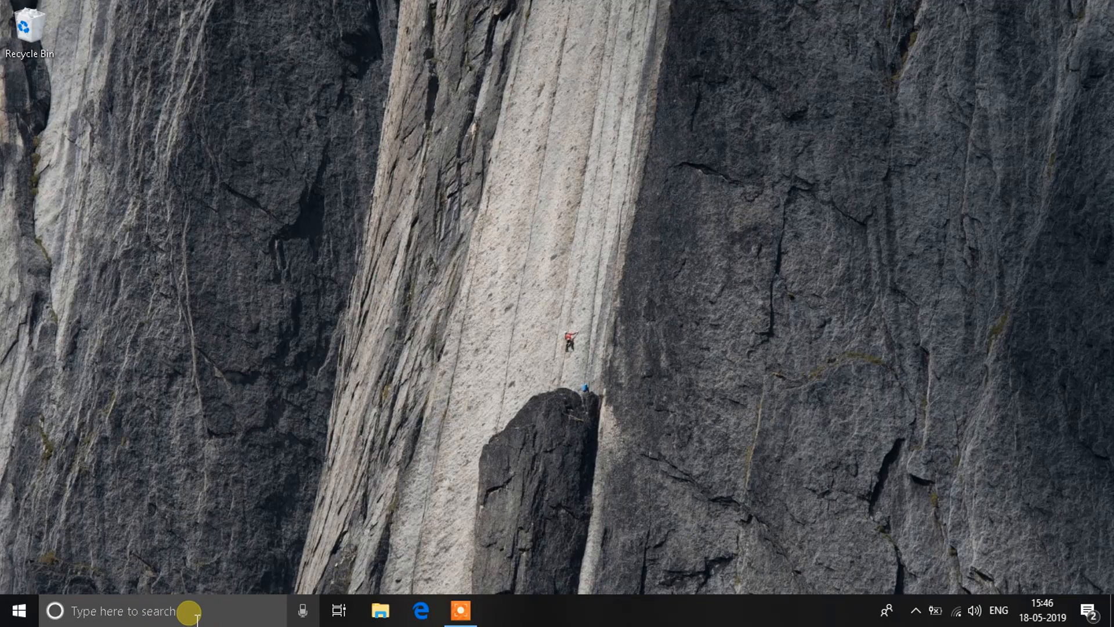
Search Windows for 'device' to surface Device Manager.
text(device)
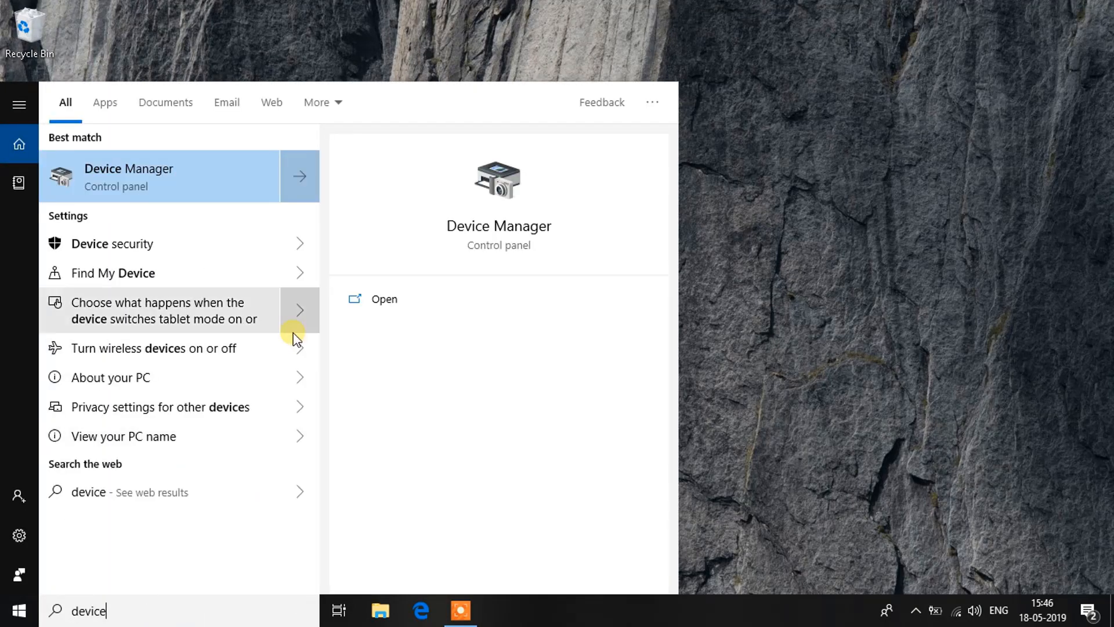
mouse_move(135, 172)
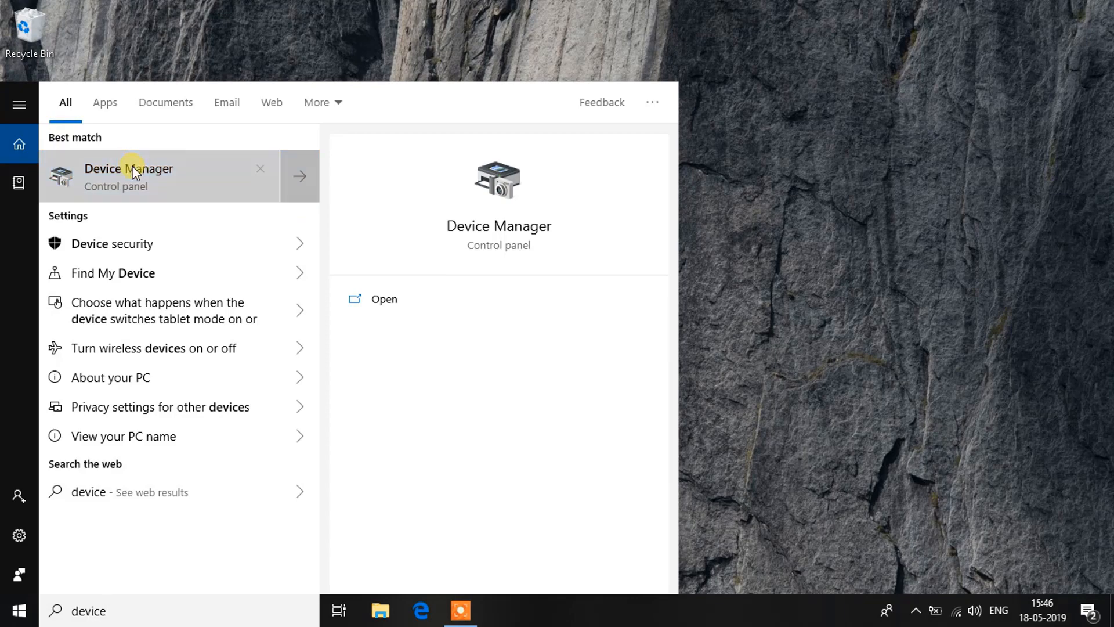
Open Device Manager and right-click the AMD Radeon HD 7420G under Display adapters.
click(135, 173)
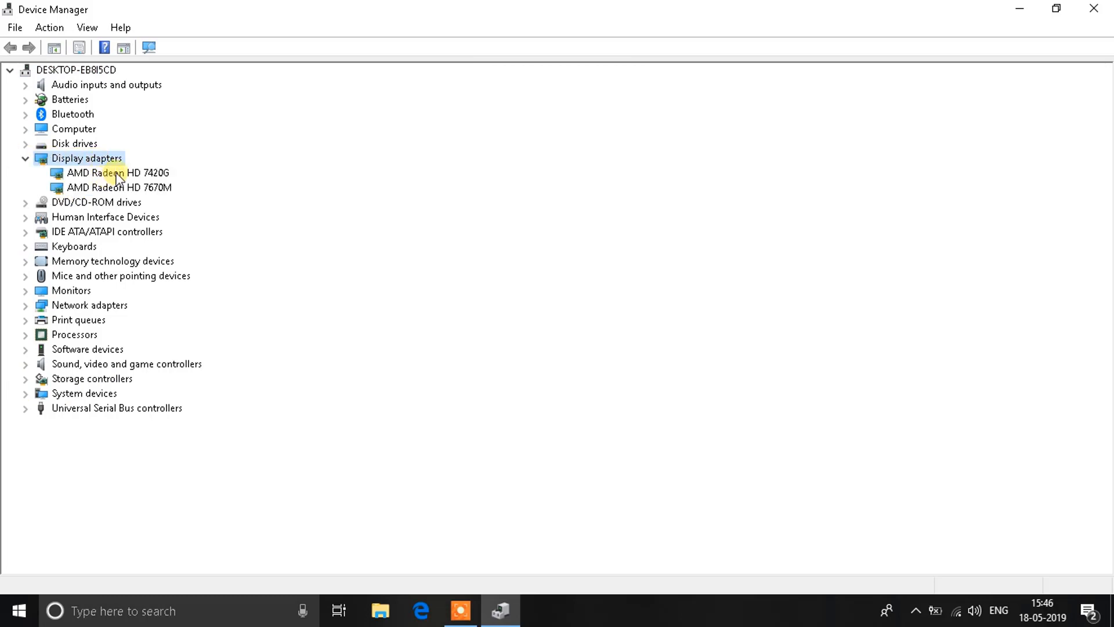
click(116, 173)
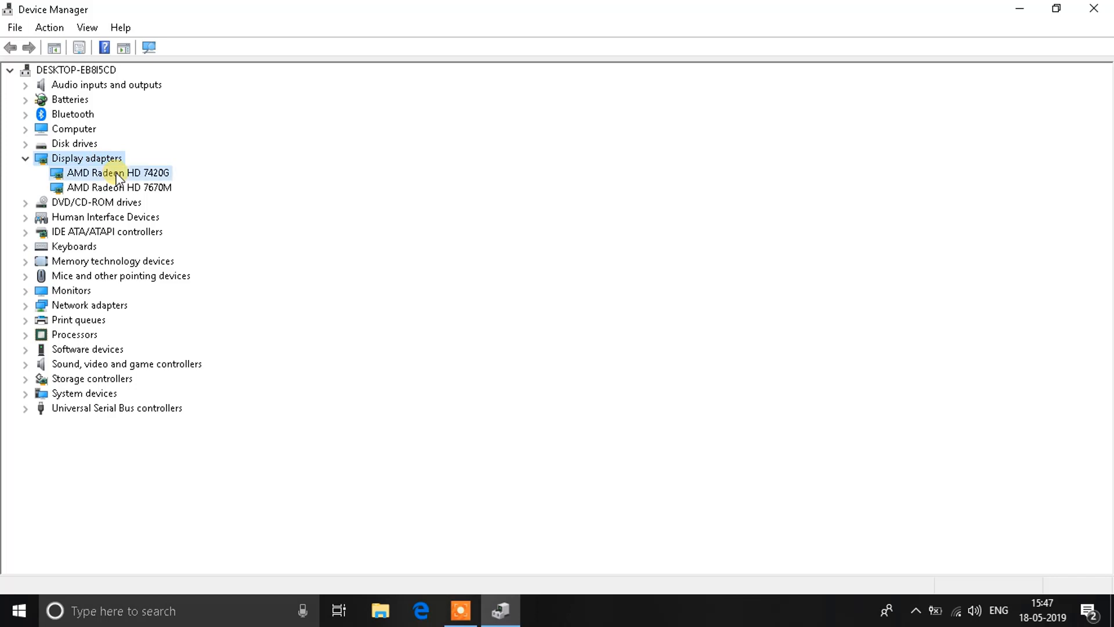
click(112, 187)
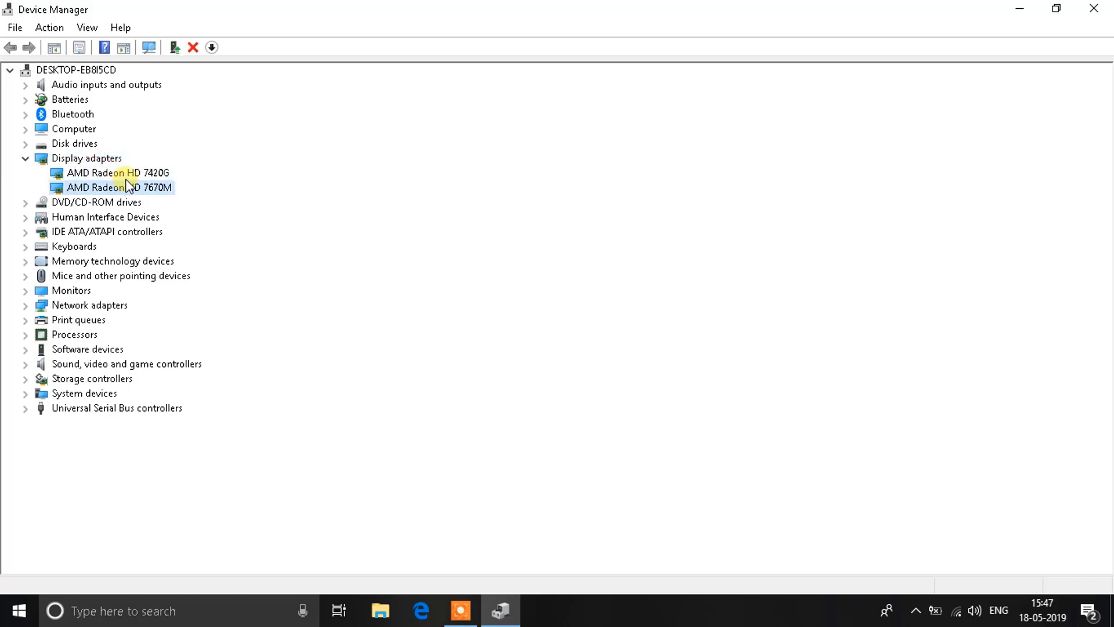
right_click(125, 173)
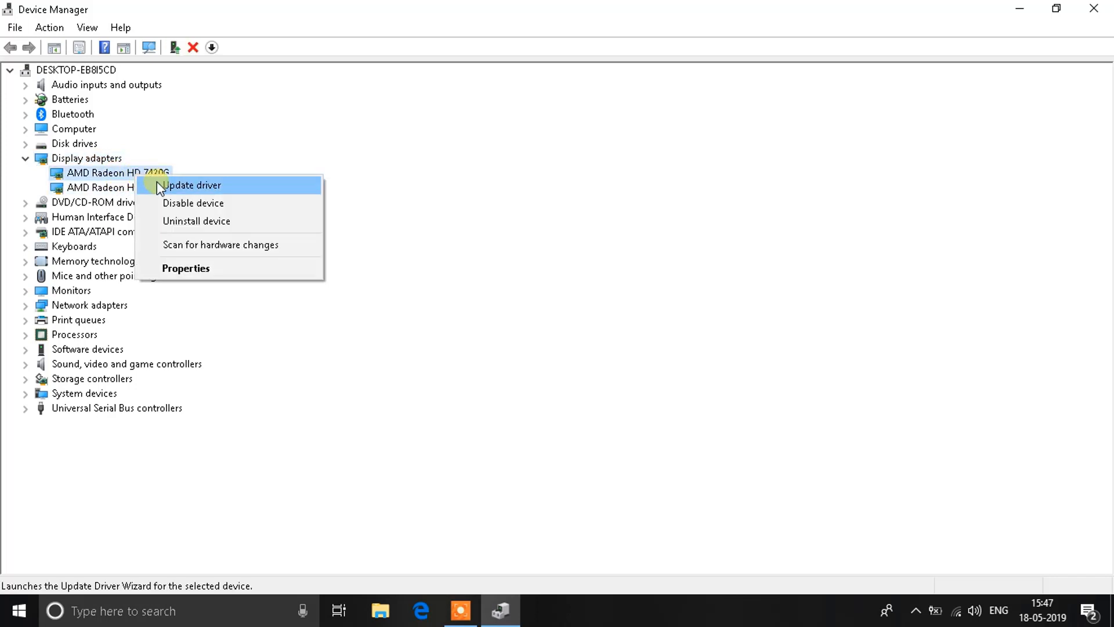
Update the AMD Radeon HD 7420G driver by searching automatically online.
click(192, 185)
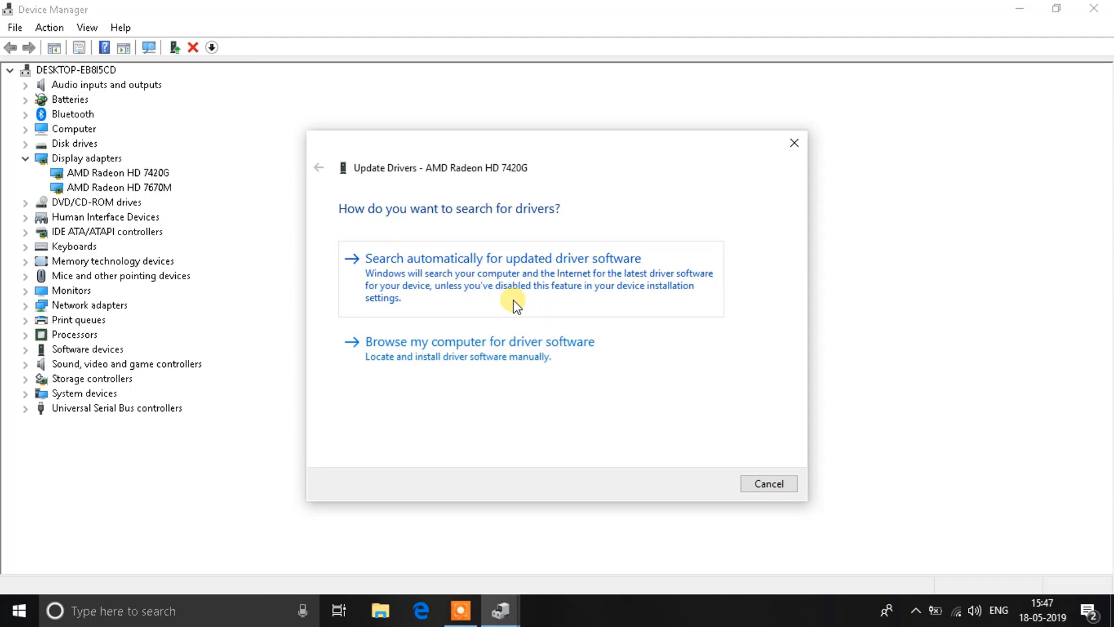
mouse_move(579, 289)
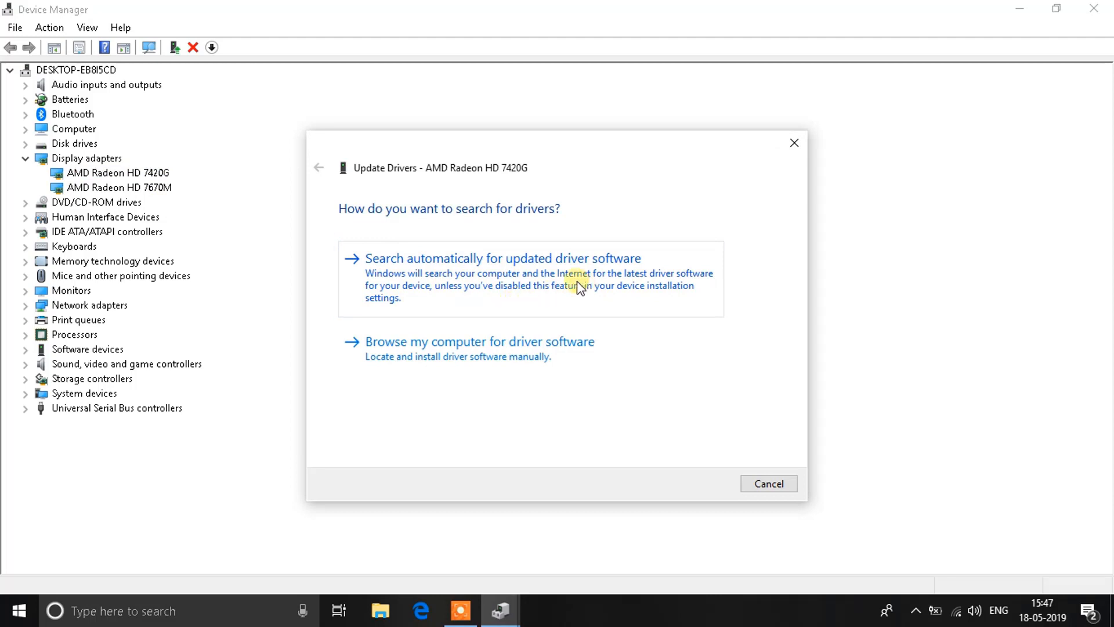
click(504, 258)
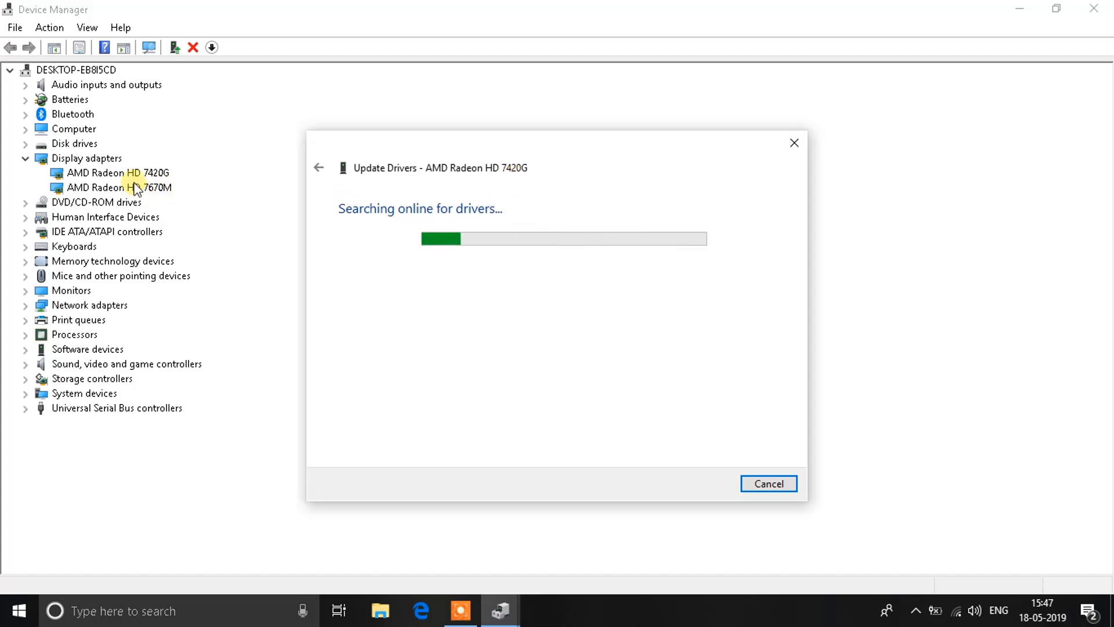
mouse_move(515, 213)
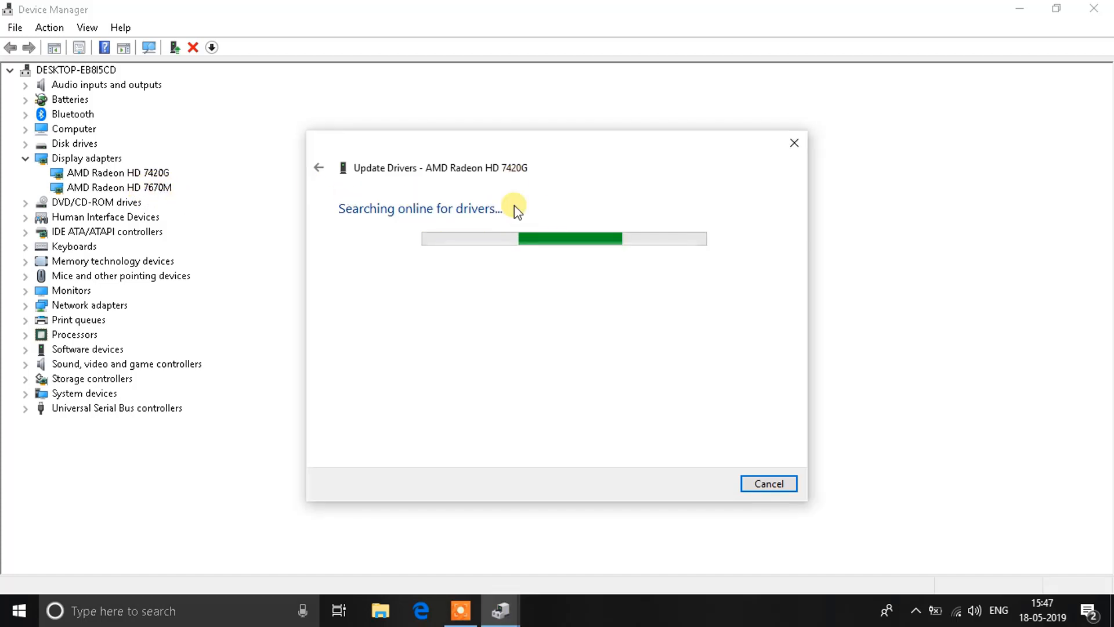